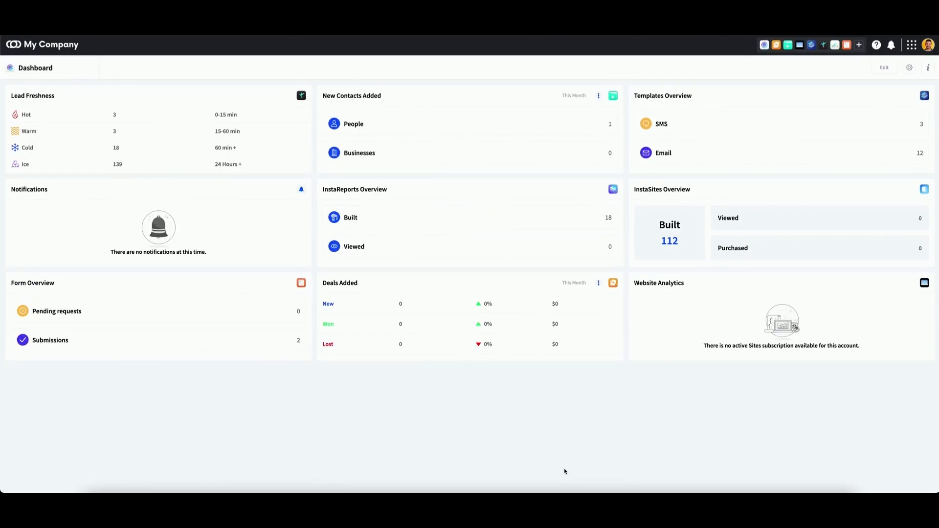
pyautogui.moveTo(737, 337)
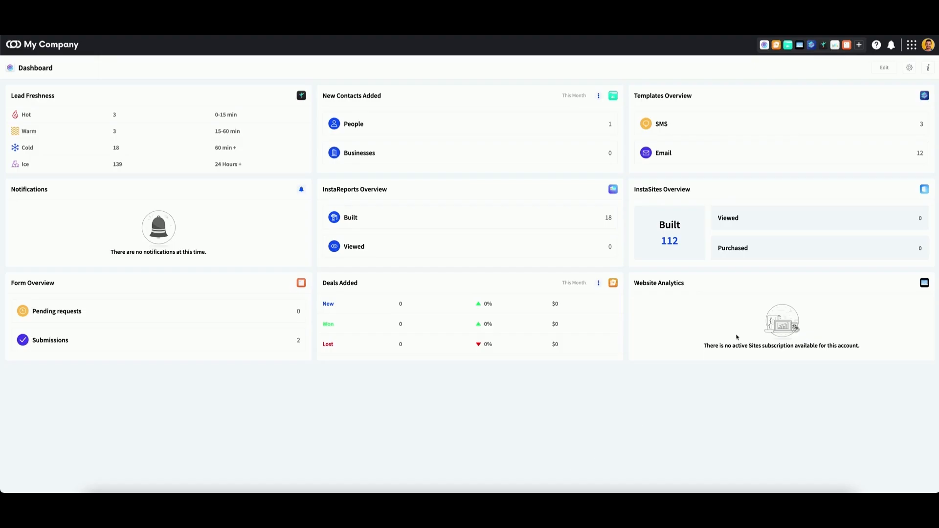
pyautogui.moveTo(912, 53)
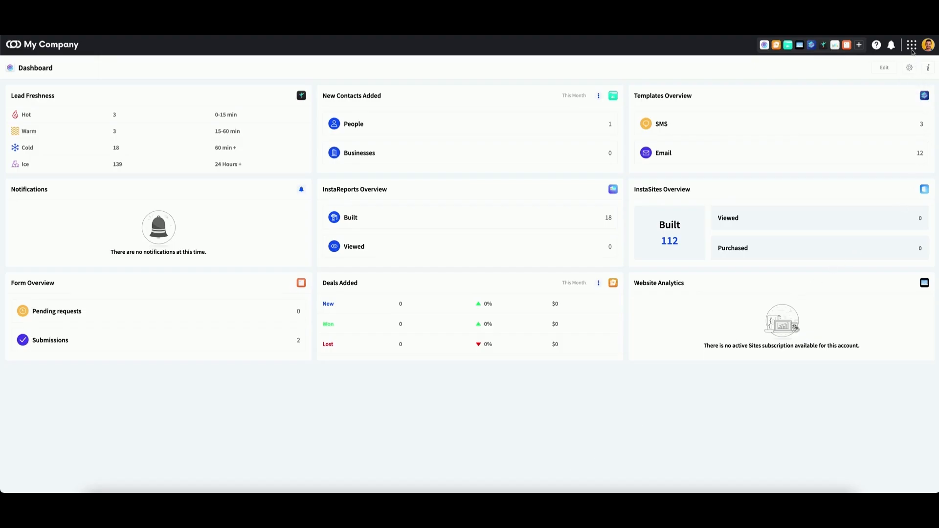
# Launch the Templates app and show the New Template choices (Email or SMS)
pyautogui.click(911, 45)
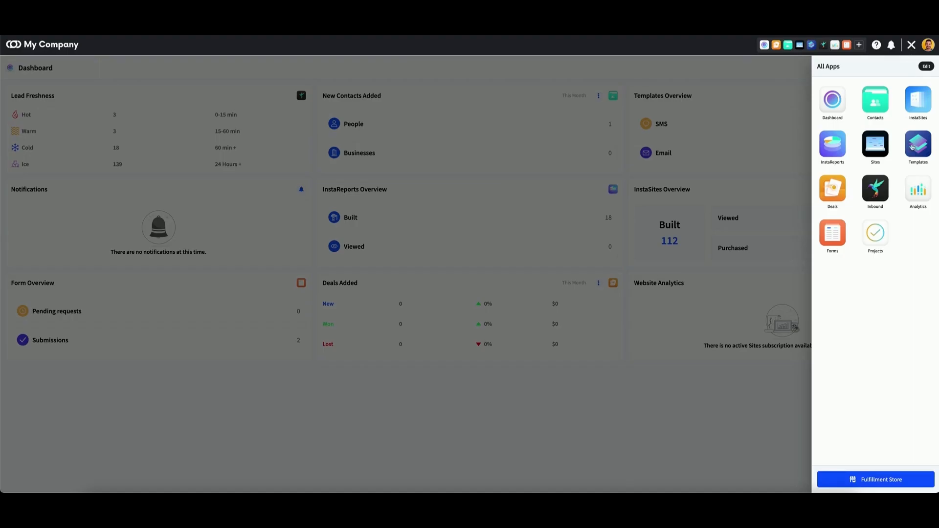
pyautogui.click(918, 146)
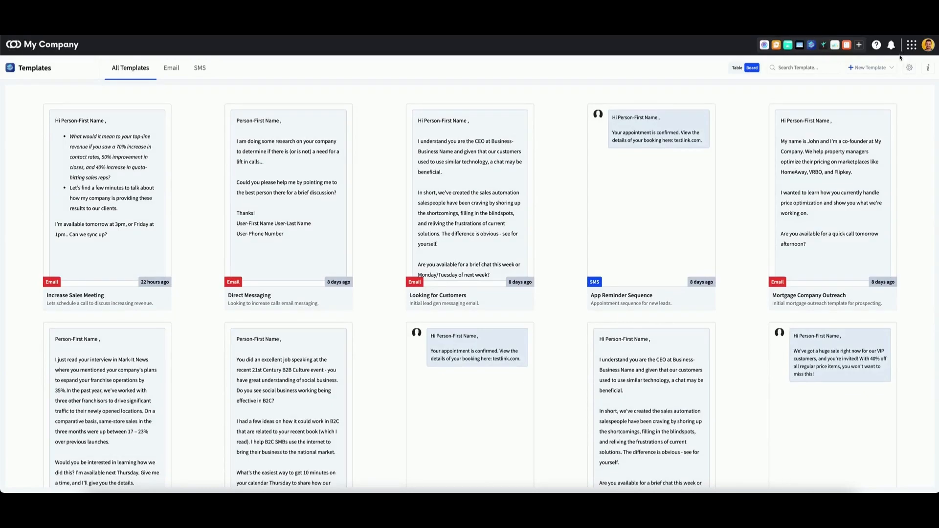
pyautogui.moveTo(875, 68)
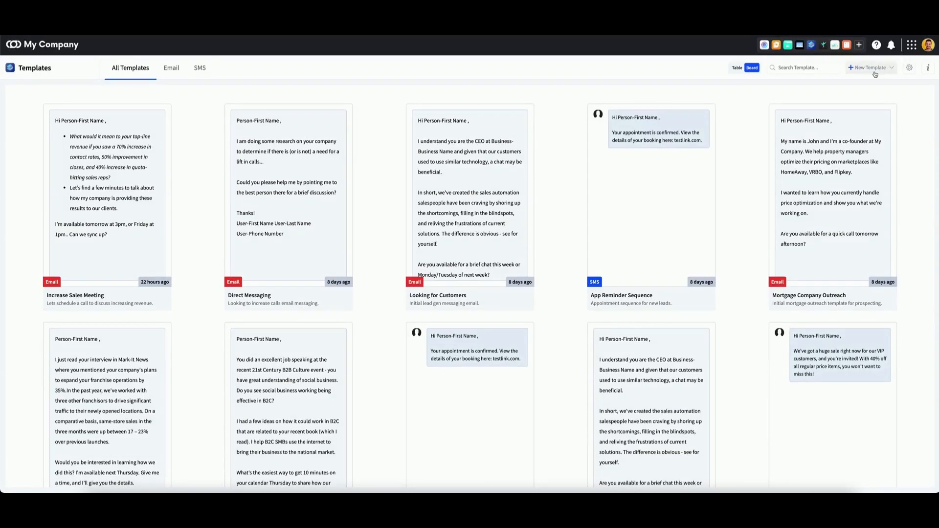
pyautogui.click(868, 68)
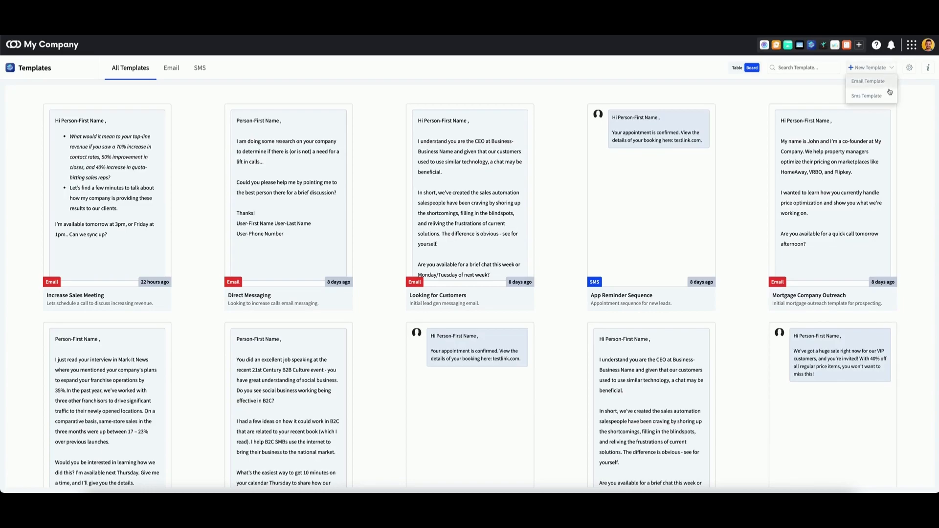
pyautogui.moveTo(870, 95)
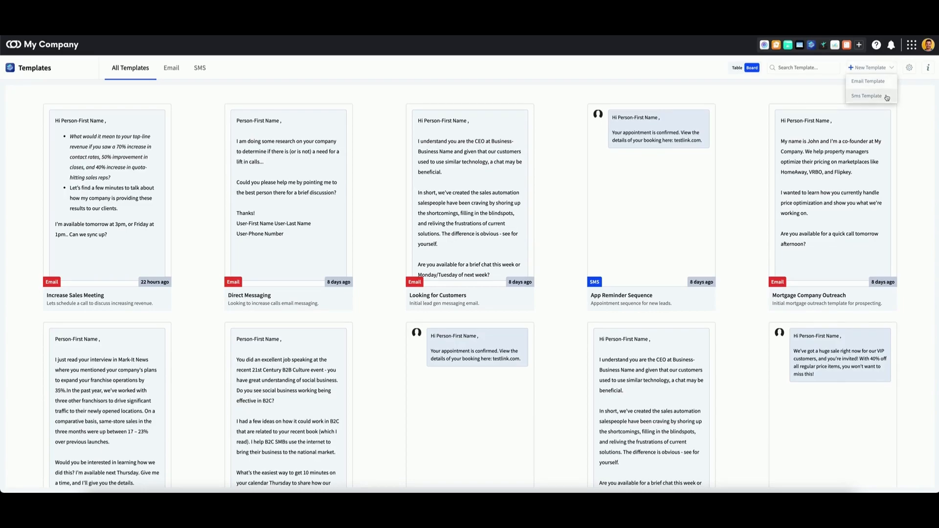
# Start a new blank SMS template from the New Template choices
pyautogui.click(866, 96)
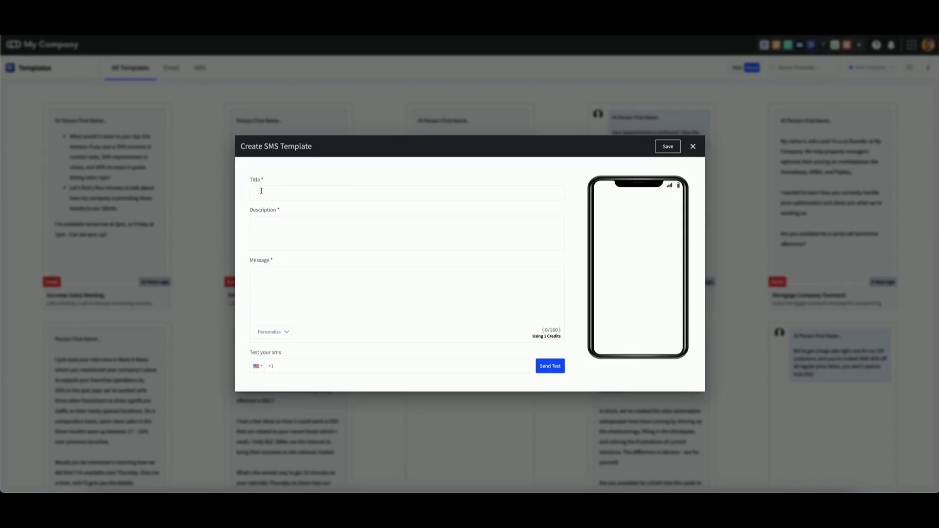
pyautogui.moveTo(262, 205)
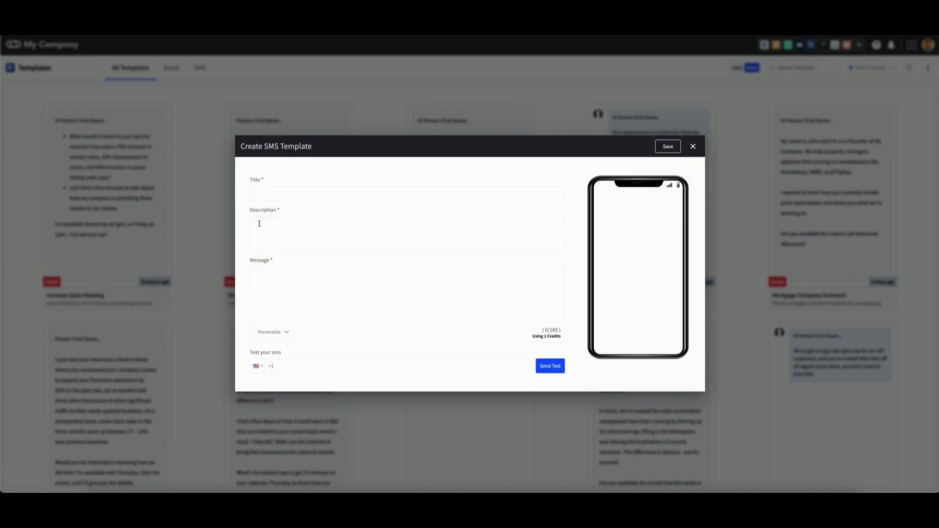
pyautogui.moveTo(258, 214)
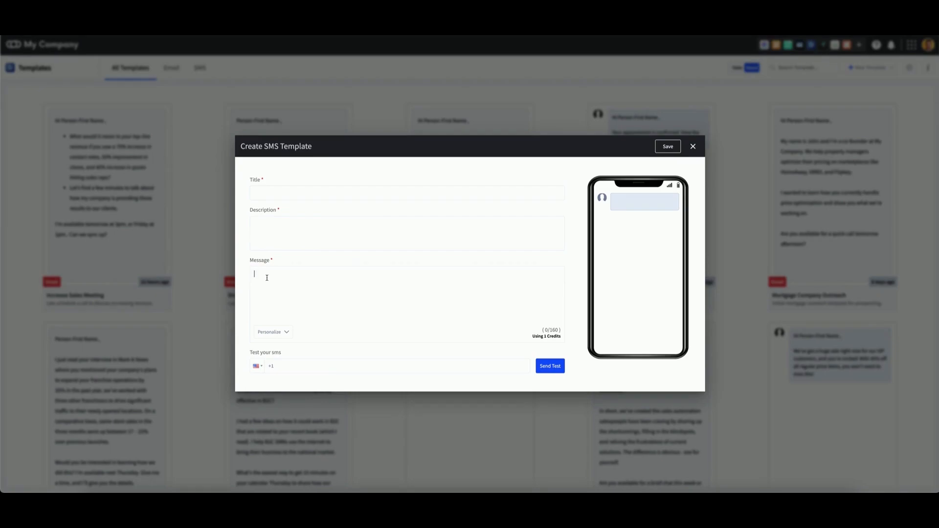
# Enter 'hello' as the SMS template's message
pyautogui.write('hel')
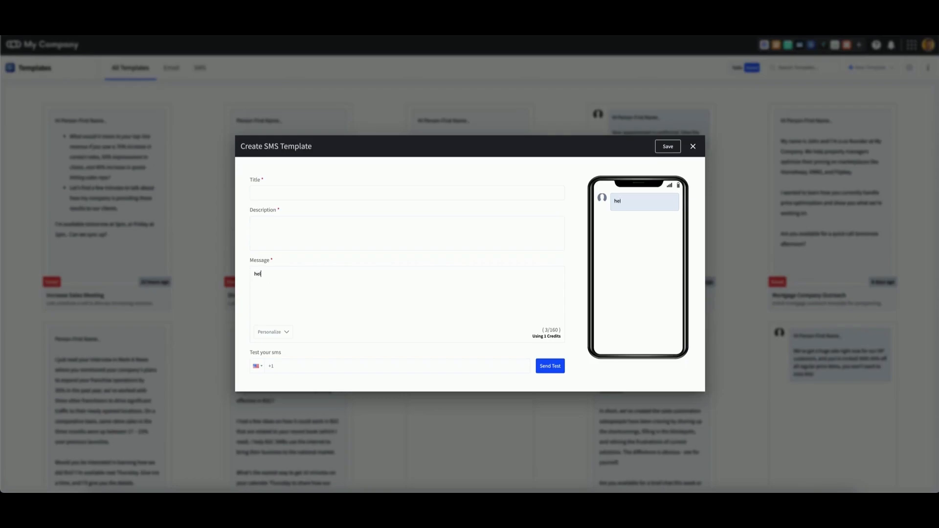
pyautogui.write('lo')
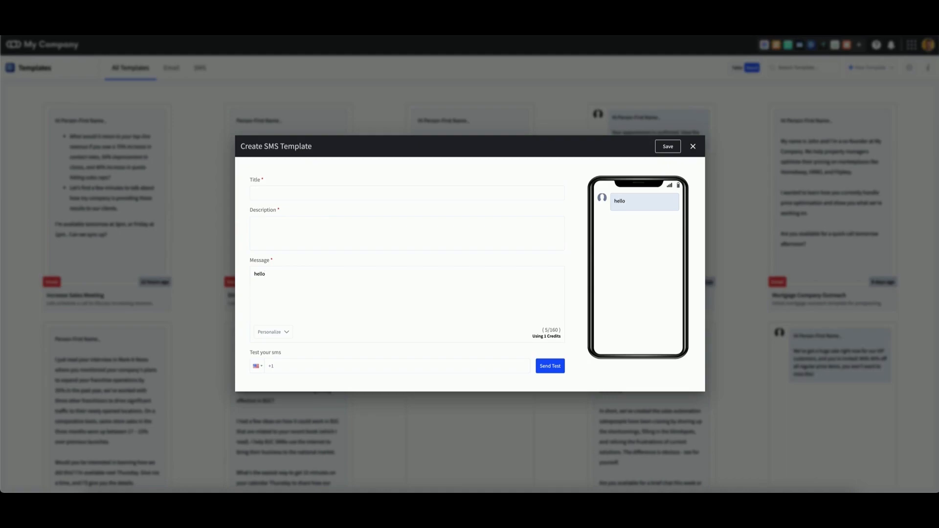
pyautogui.moveTo(277, 274)
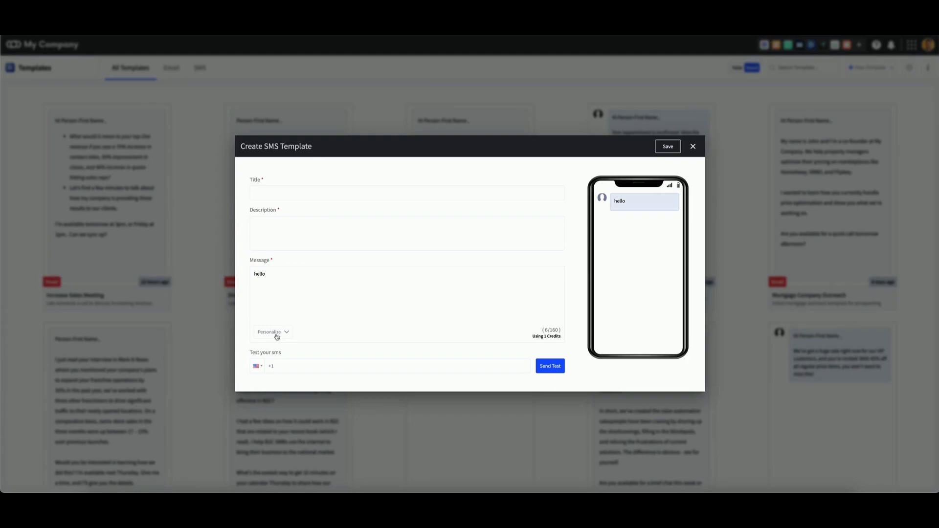
# Show the Personalize merge-field categories for the message
pyautogui.click(270, 332)
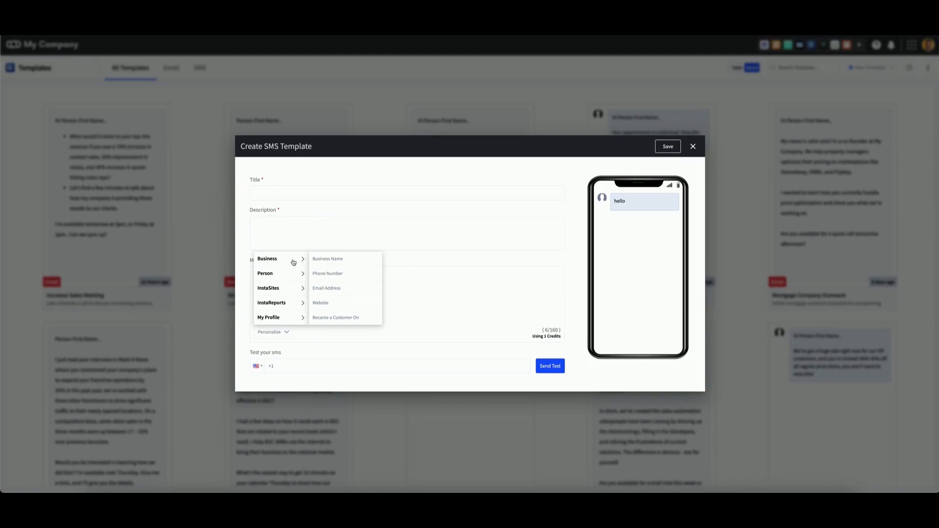
pyautogui.moveTo(327, 258)
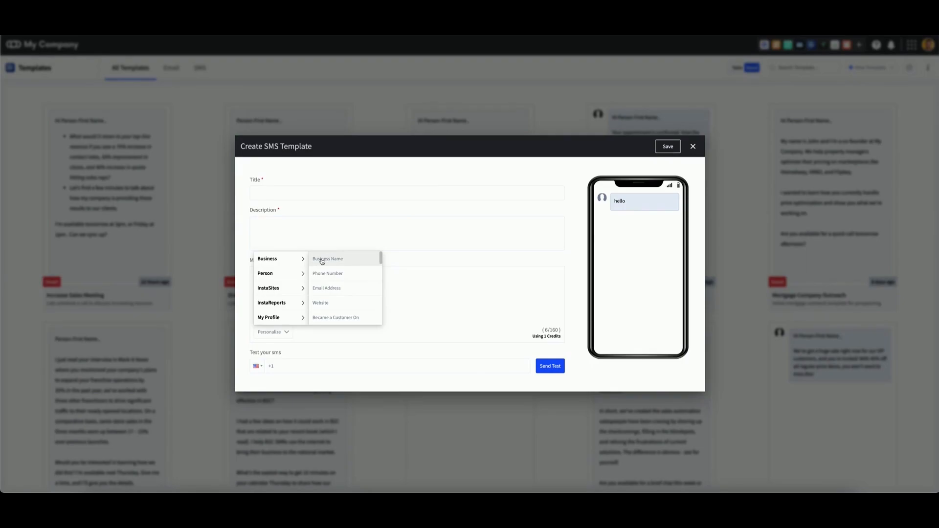
pyautogui.moveTo(327, 273)
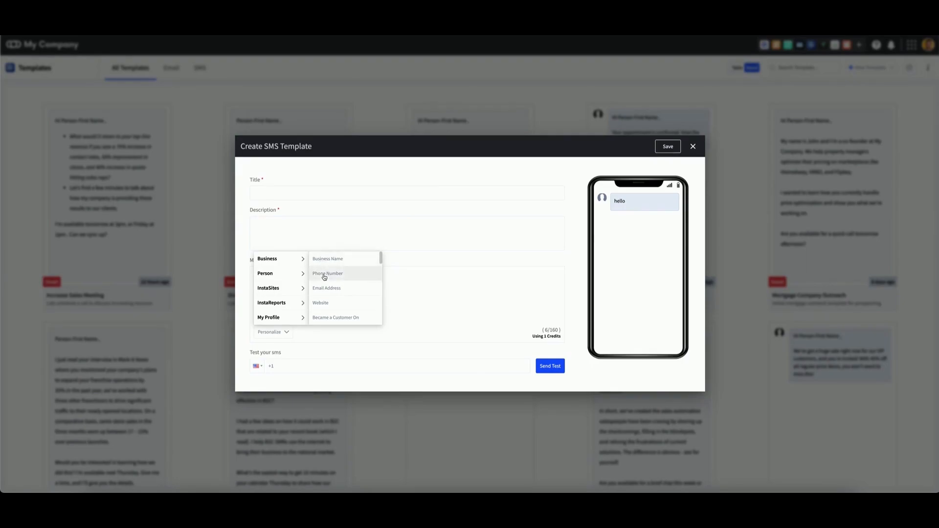
pyautogui.moveTo(326, 288)
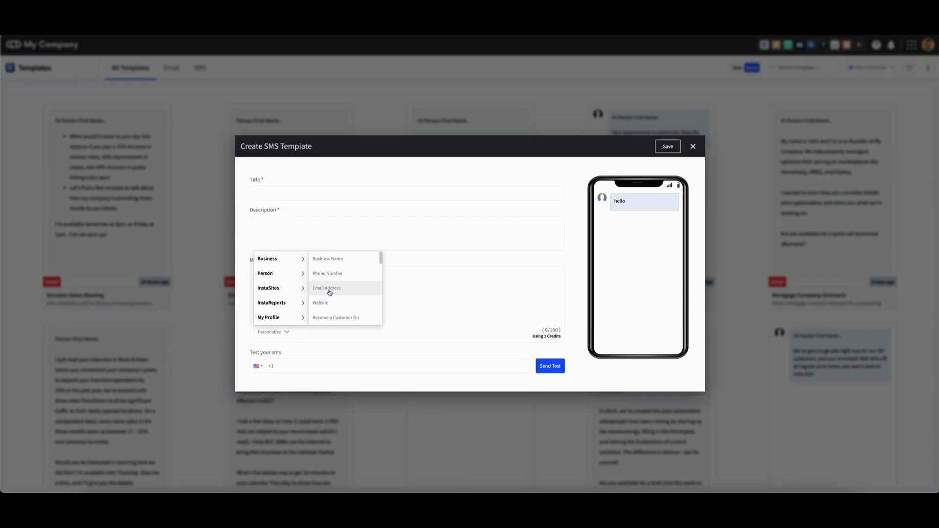
pyautogui.moveTo(339, 260)
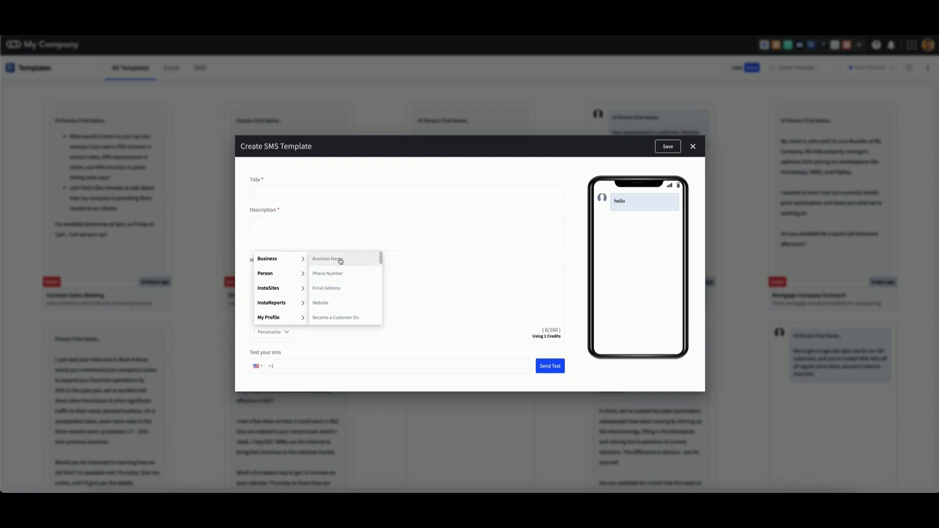
pyautogui.click(329, 259)
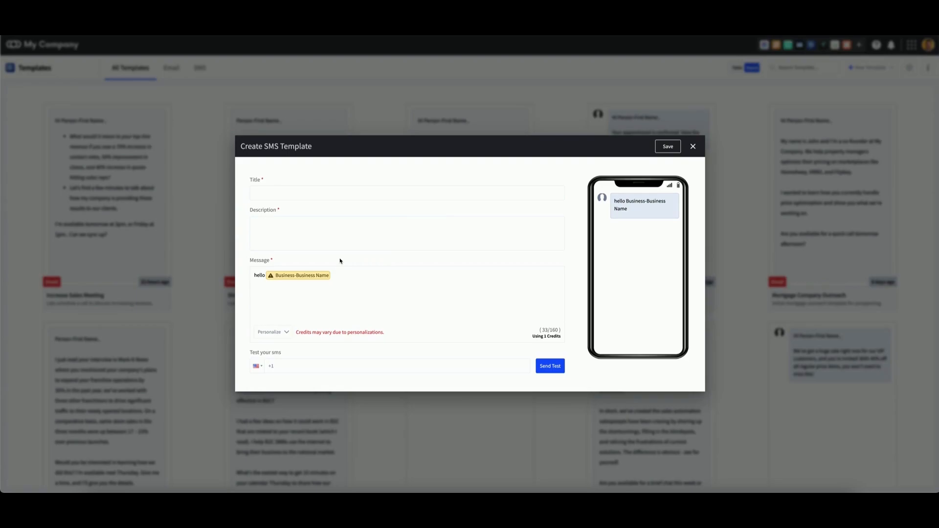
pyautogui.moveTo(305, 285)
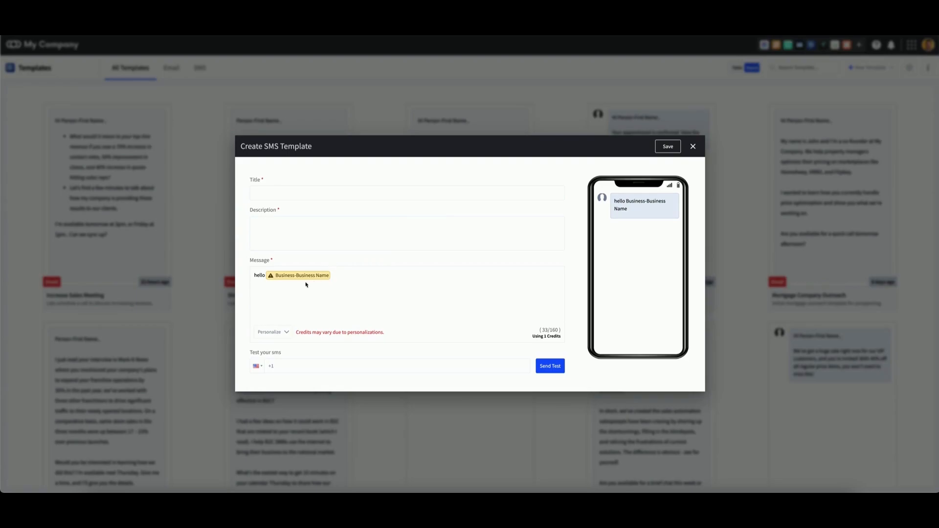
pyautogui.moveTo(302, 281)
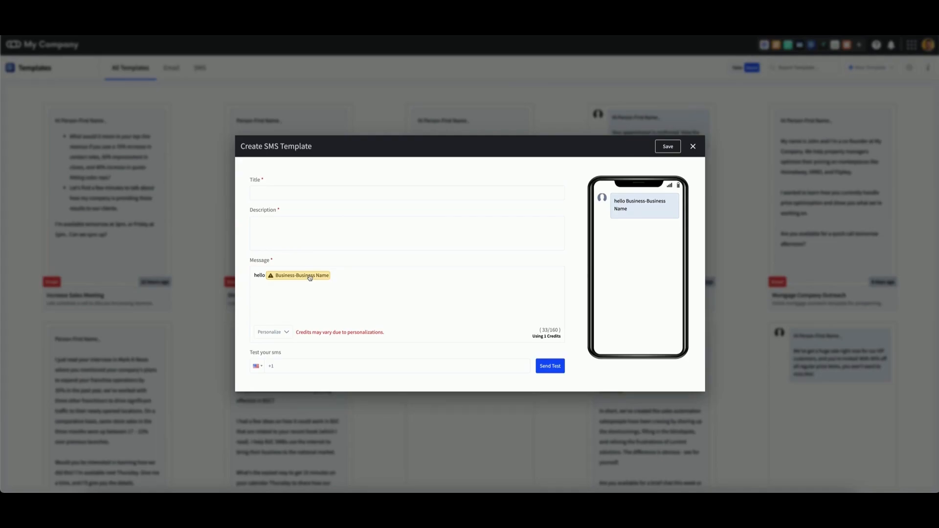
pyautogui.moveTo(375, 291)
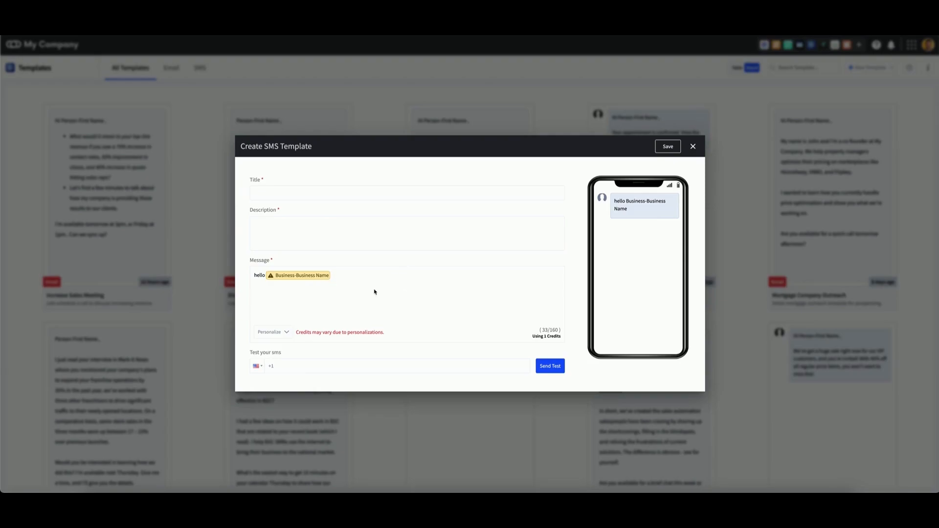
pyautogui.moveTo(264, 292)
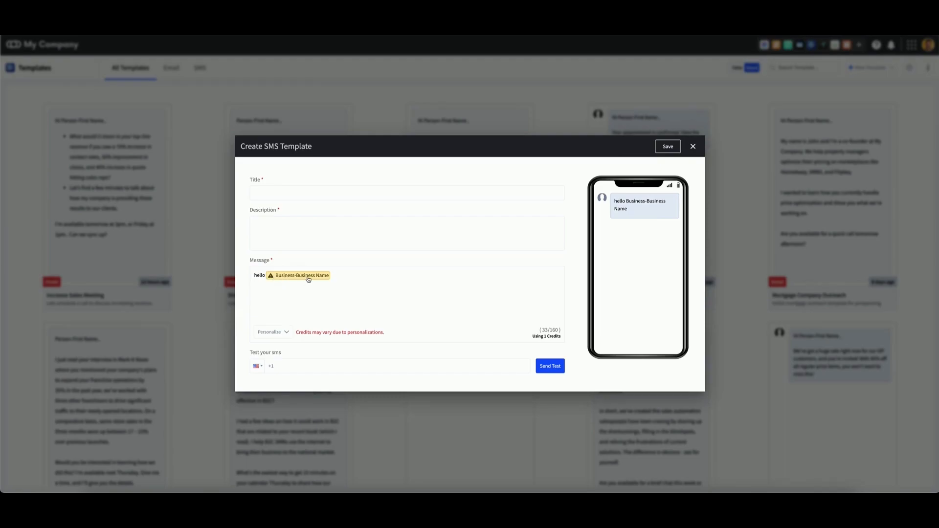
pyautogui.moveTo(277, 278)
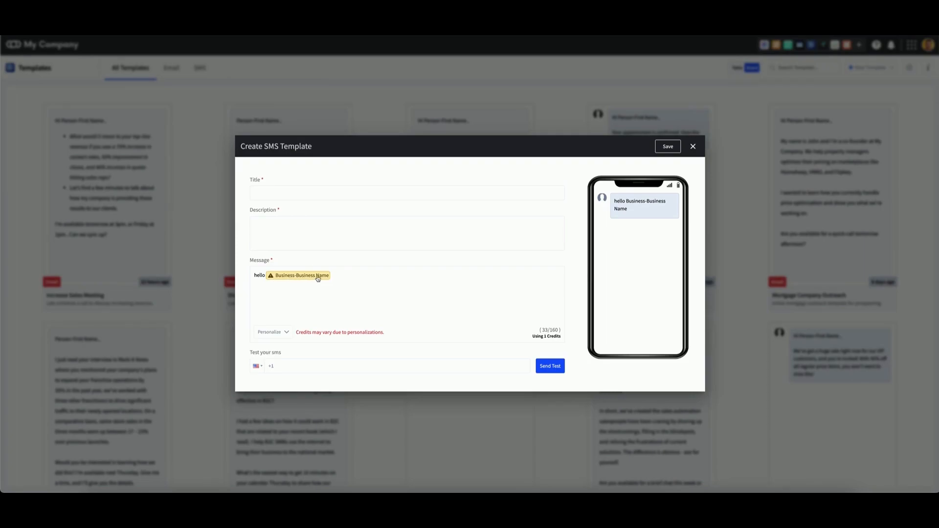
pyautogui.moveTo(281, 336)
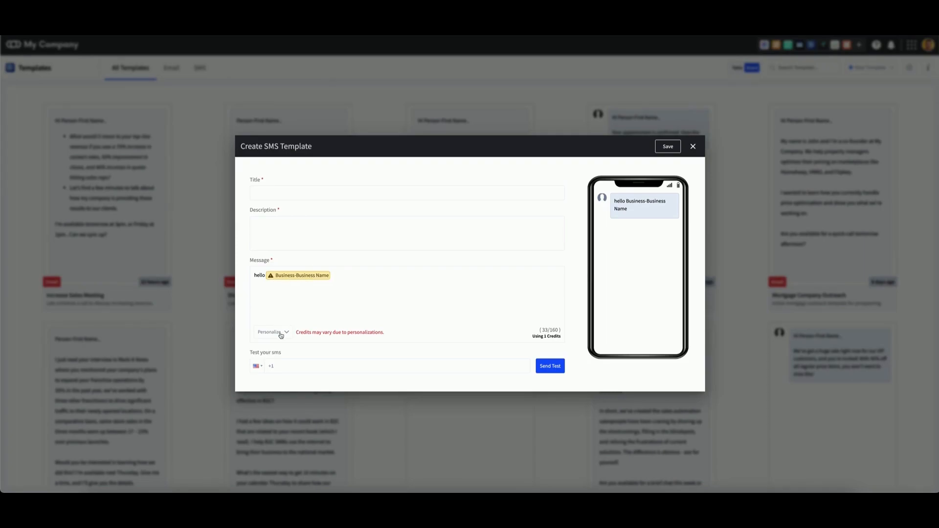
pyautogui.click(270, 334)
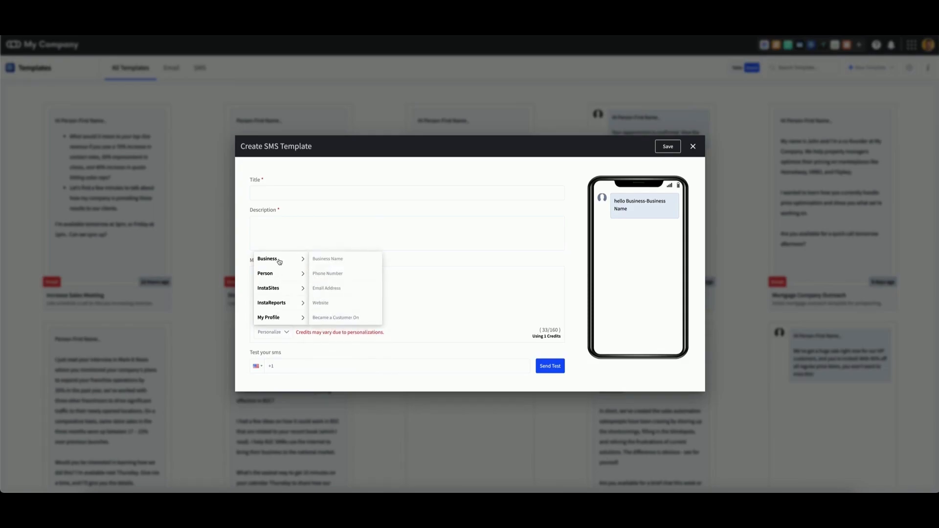
pyautogui.moveTo(270, 277)
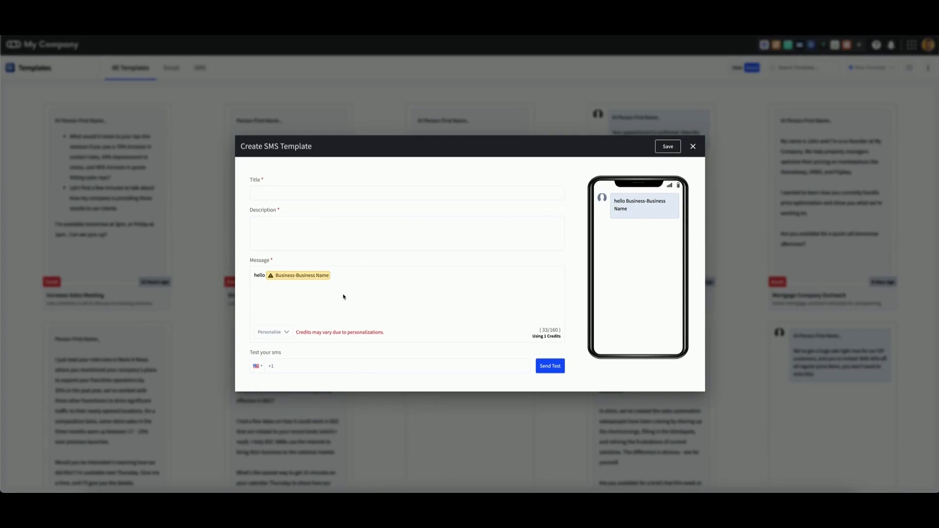
pyautogui.moveTo(310, 289)
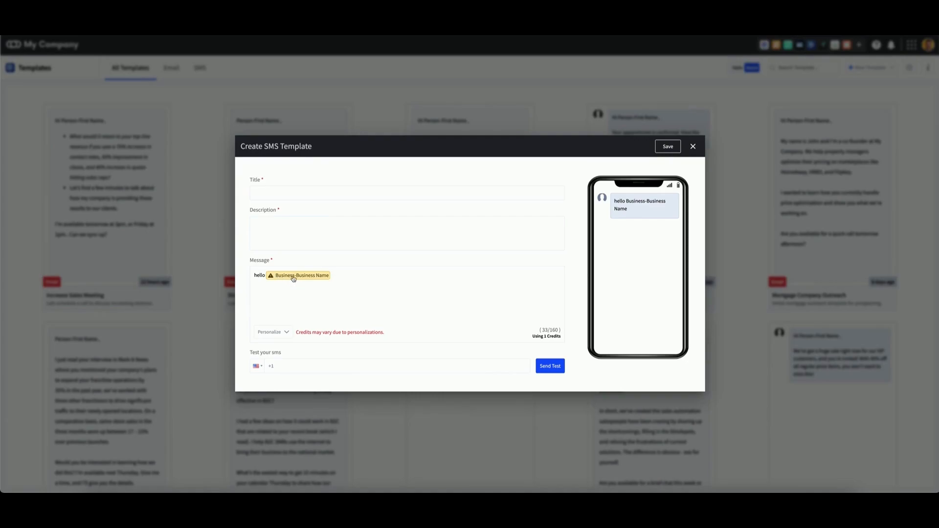
pyautogui.moveTo(308, 279)
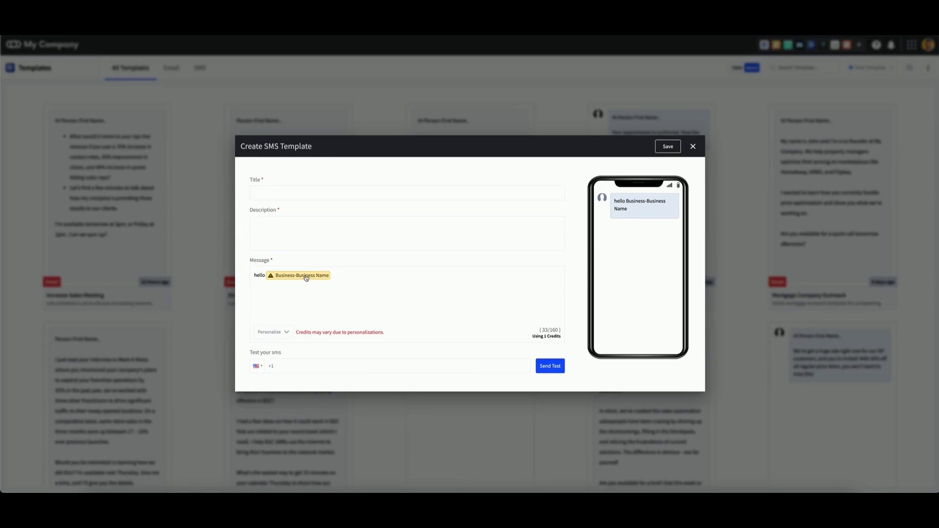
# Set the Business Name tag's fallback value to 'there' and save it
pyautogui.click(301, 275)
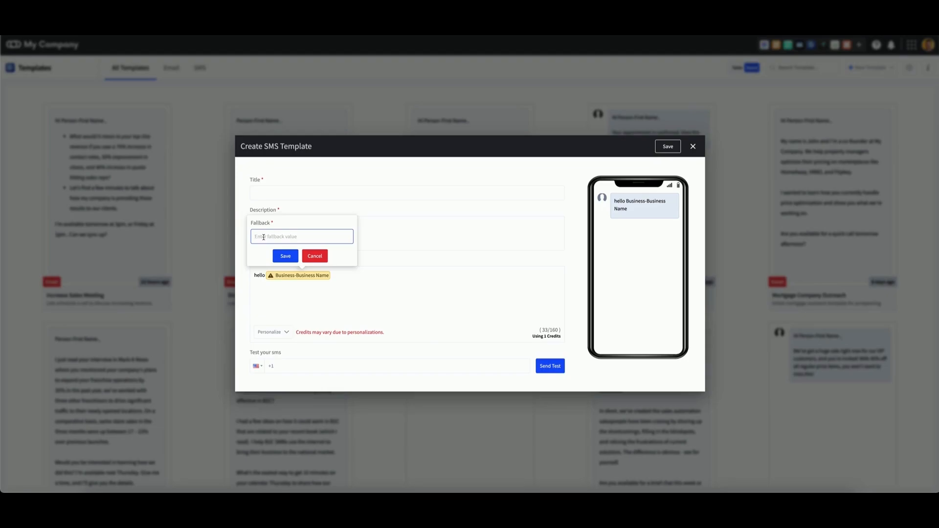
pyautogui.write('there')
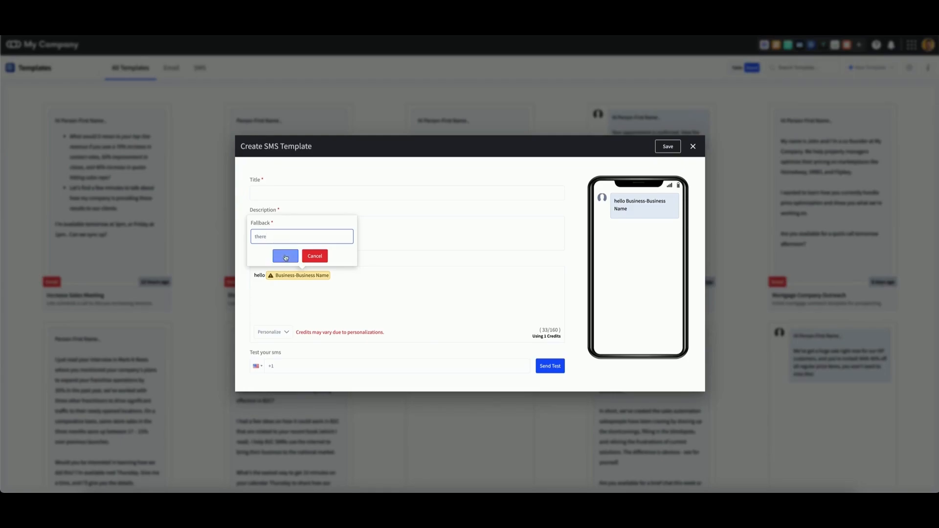
pyautogui.click(285, 256)
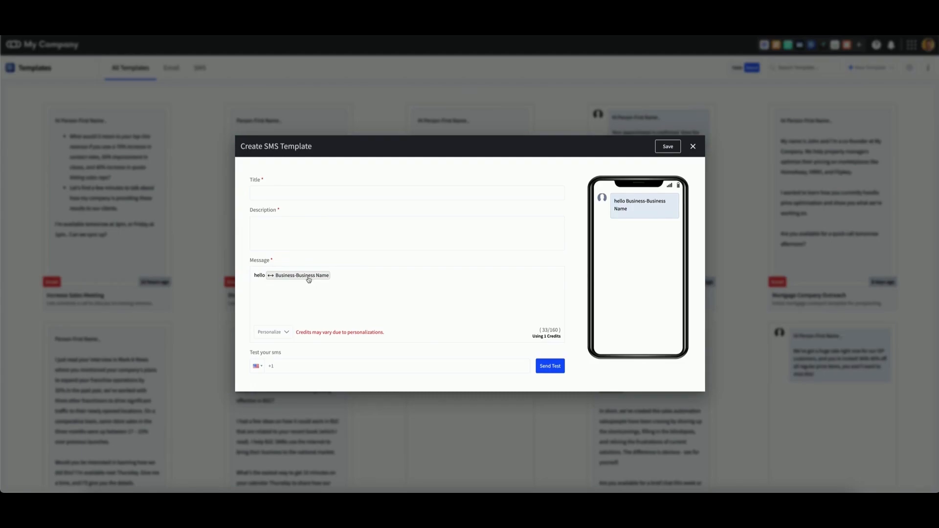
pyautogui.moveTo(341, 276)
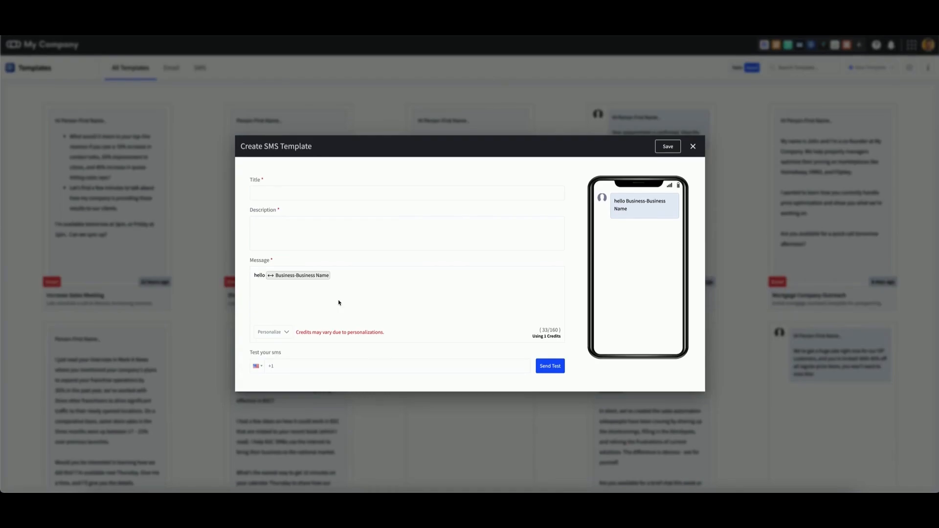
pyautogui.moveTo(306, 339)
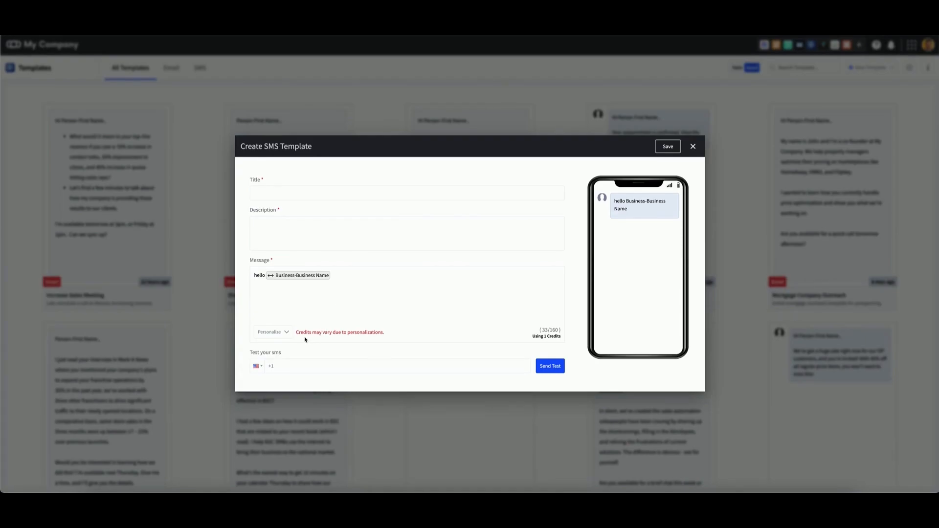
pyautogui.moveTo(364, 340)
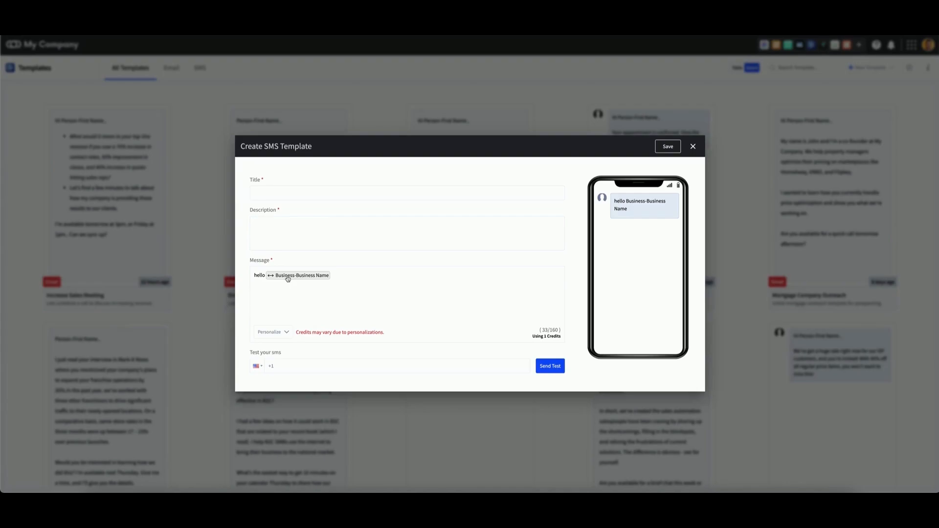
pyautogui.moveTo(299, 297)
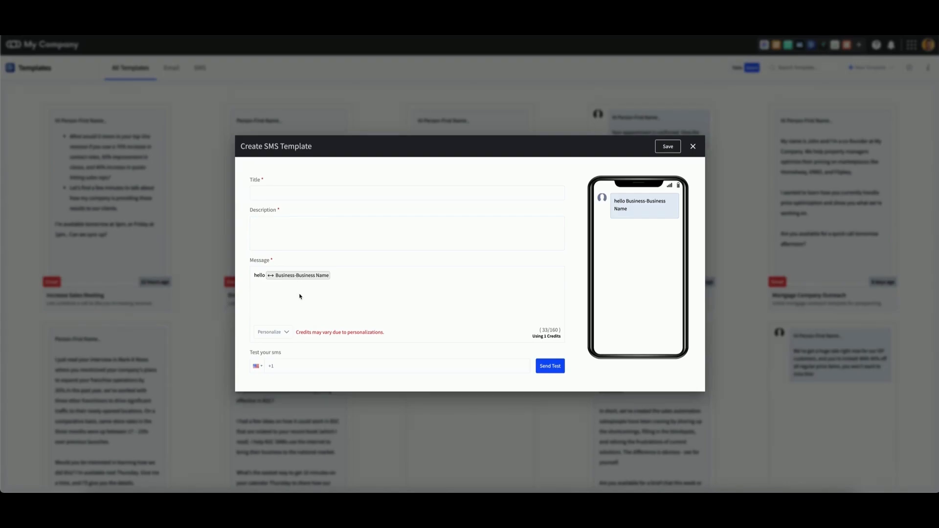
pyautogui.moveTo(325, 345)
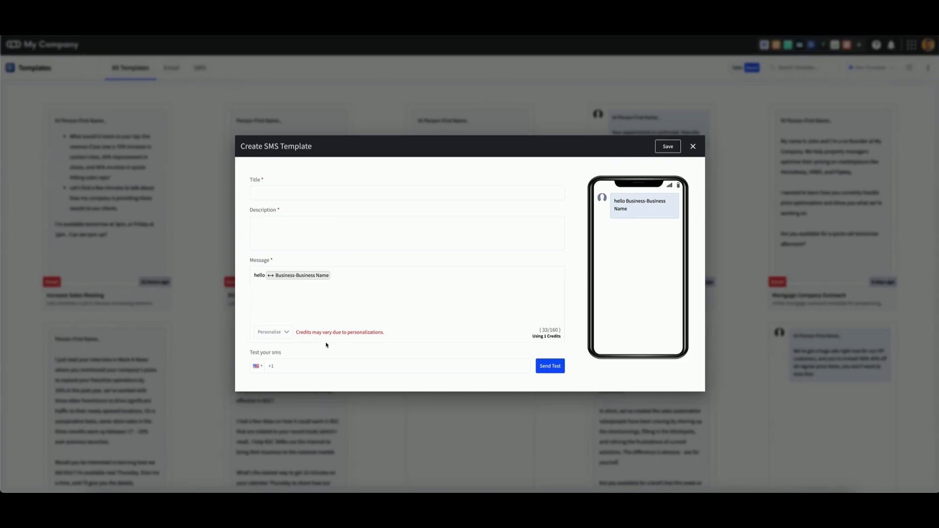
pyautogui.moveTo(317, 353)
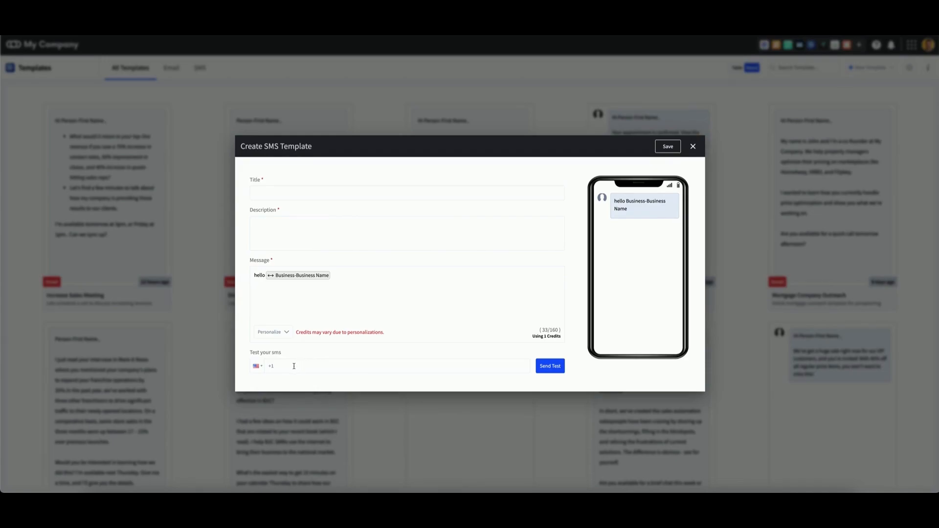
pyautogui.click(549, 366)
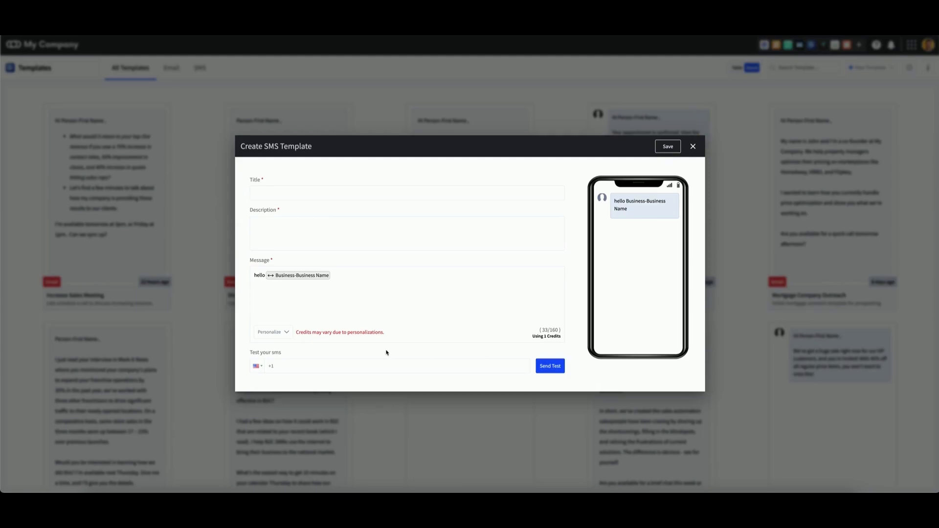
pyautogui.moveTo(379, 353)
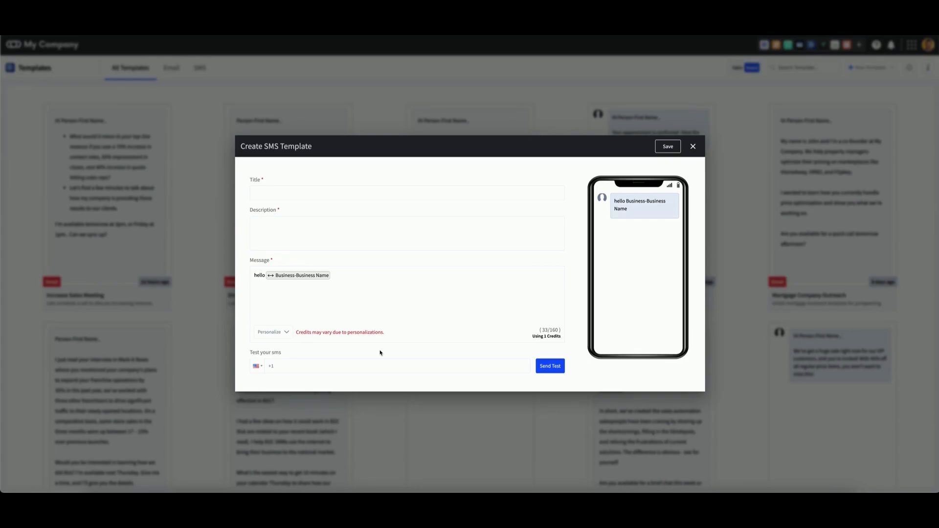
pyautogui.moveTo(476, 309)
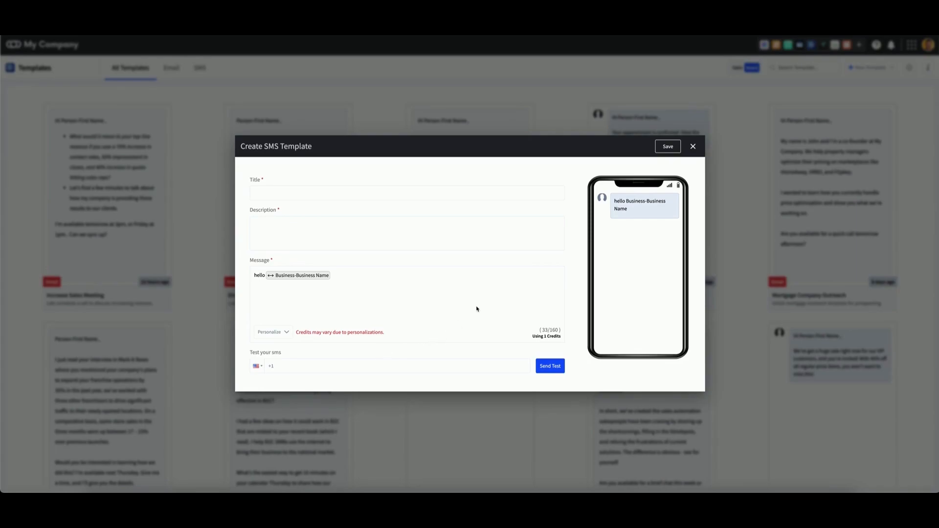